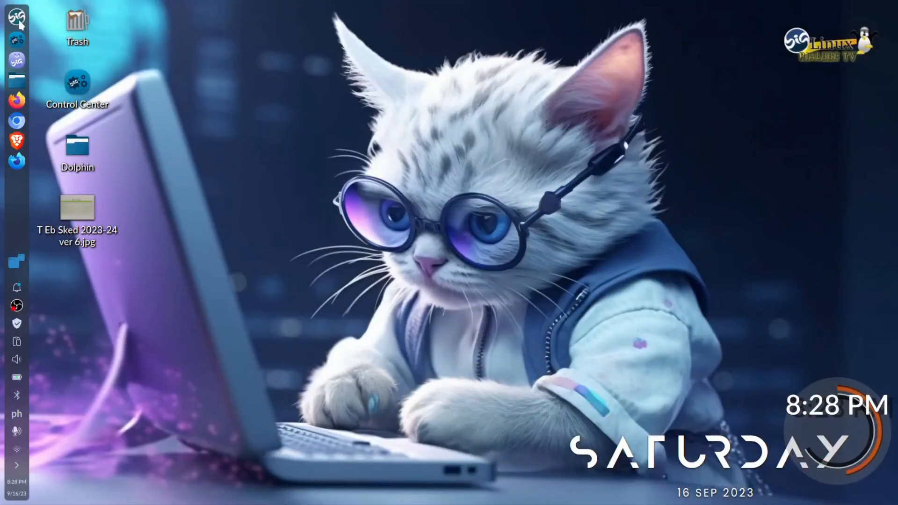
mouse_move(16, 65)
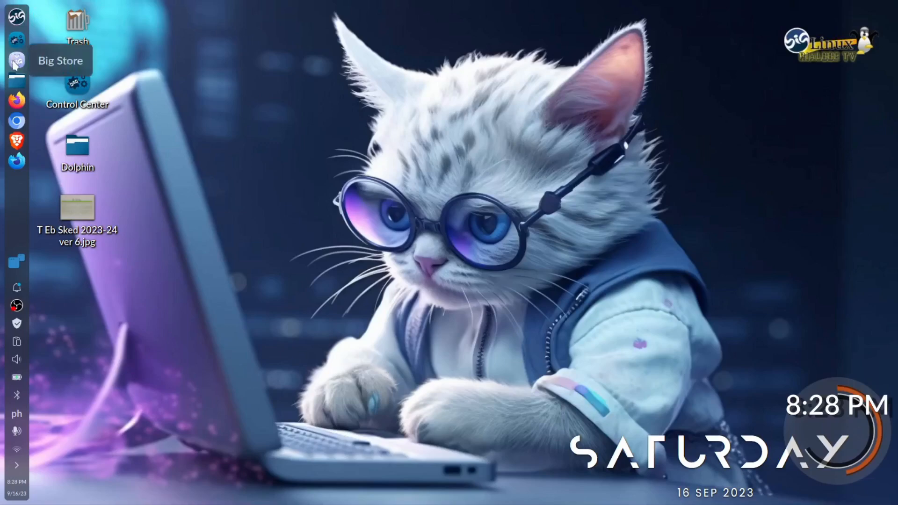
- Search Big Store for 'edex ui' to list its AUR package variants
click(16, 61)
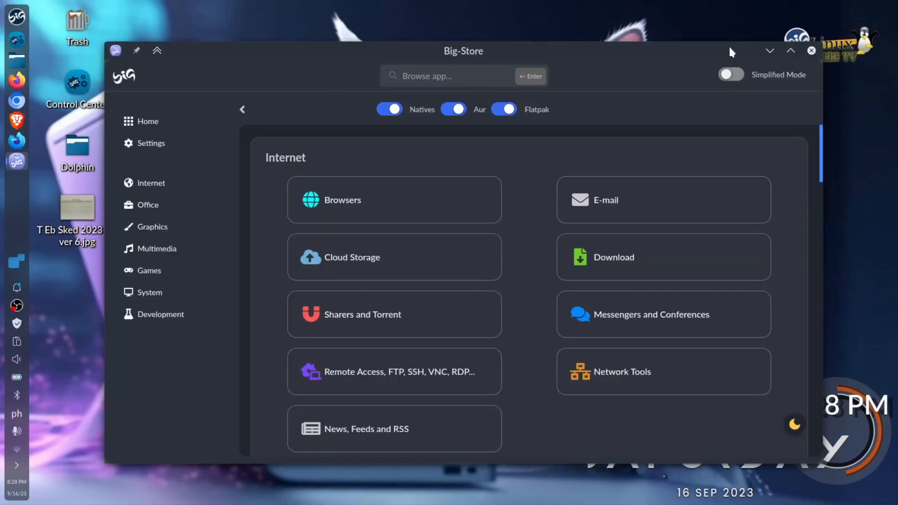
text(edex ui)
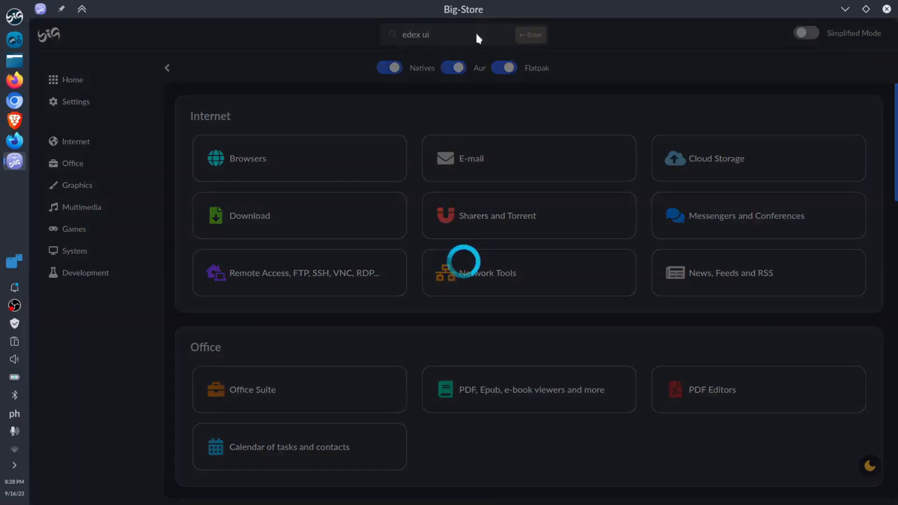
key(Enter)
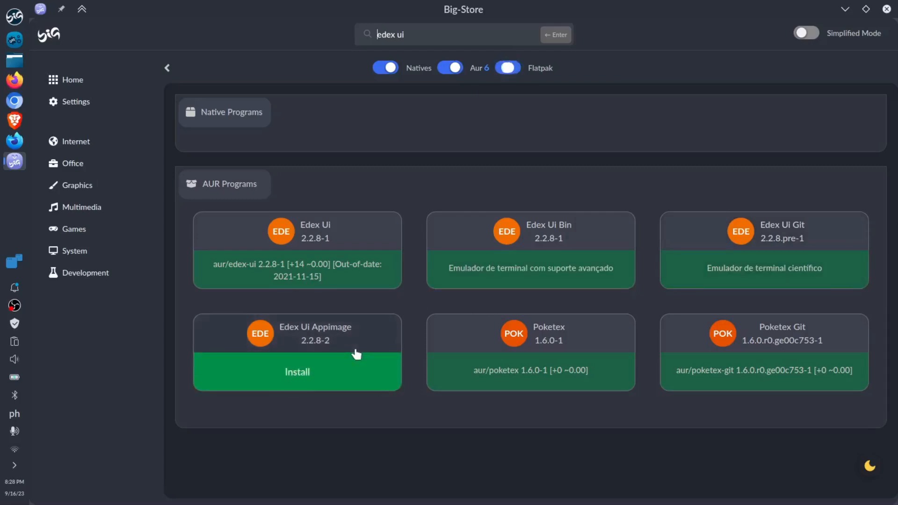
mouse_move(367, 359)
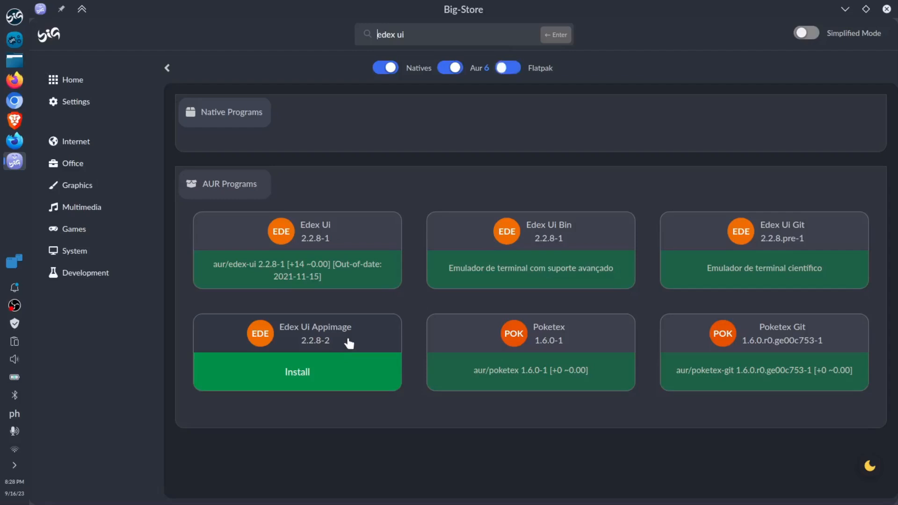
- Install the Edex Ui Appimage package and launch eDEX-UI 2.2.8
click(296, 372)
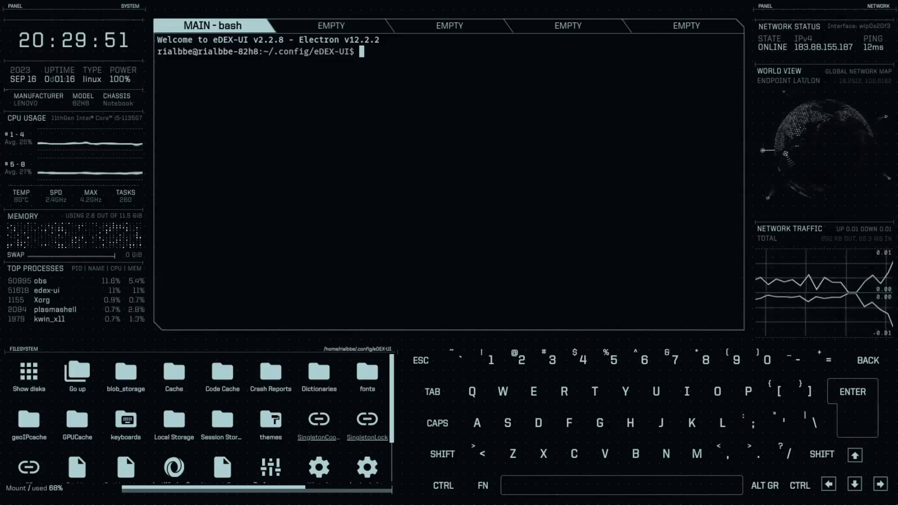
- Run 'sudo pacman -Ssy' to sync and list packages, then clear the terminal
text(su)
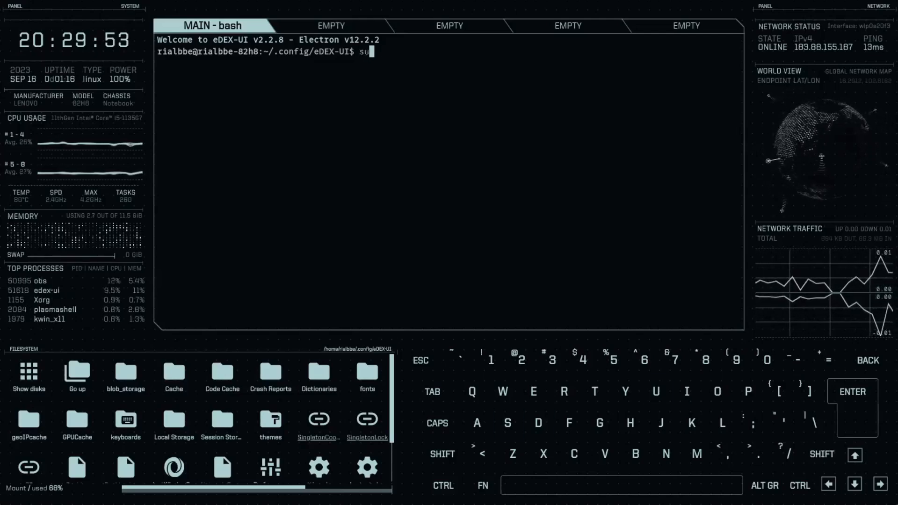
text(do)
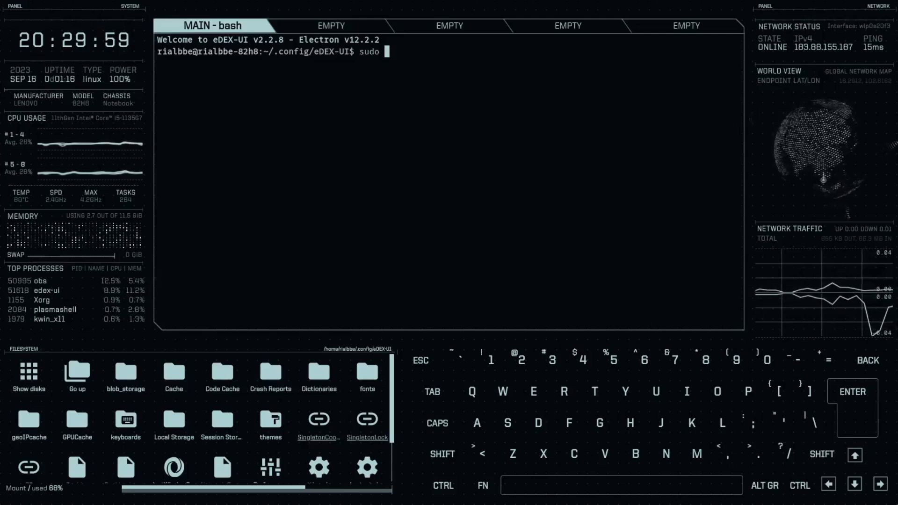
text(pacman)
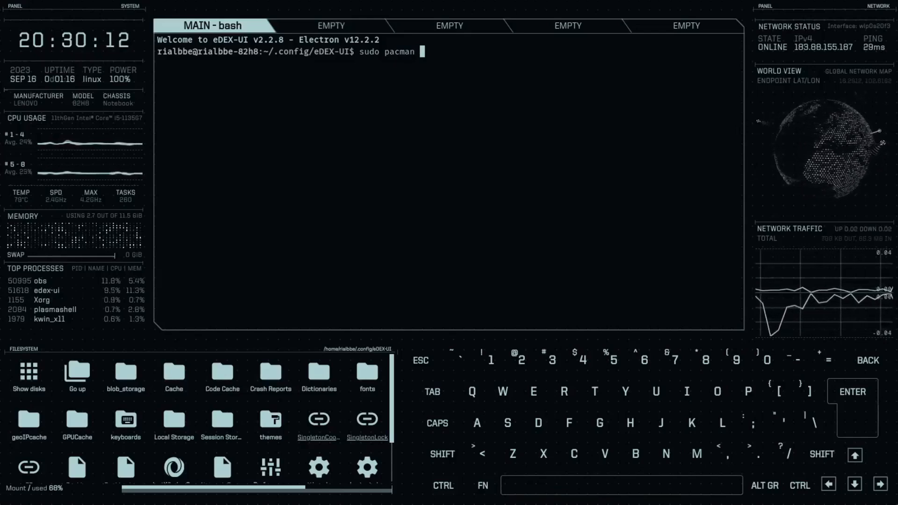
text(-)
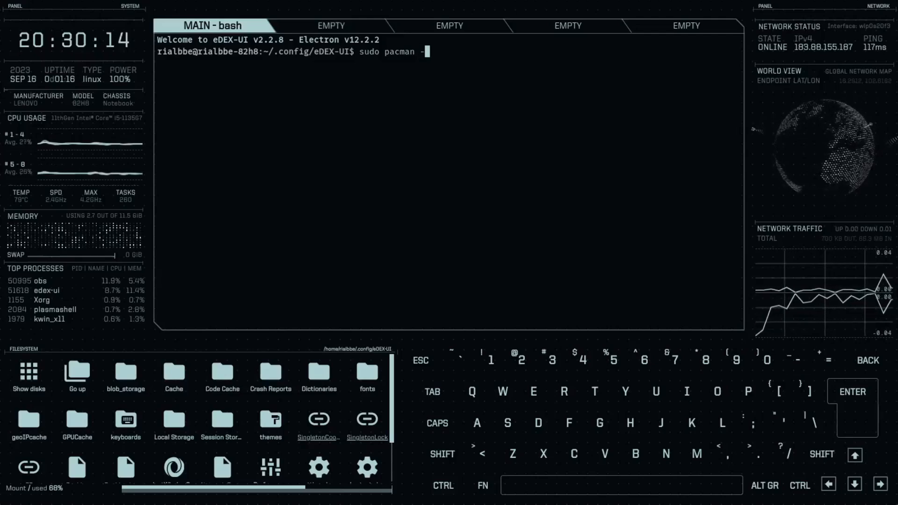
text(Ssy)
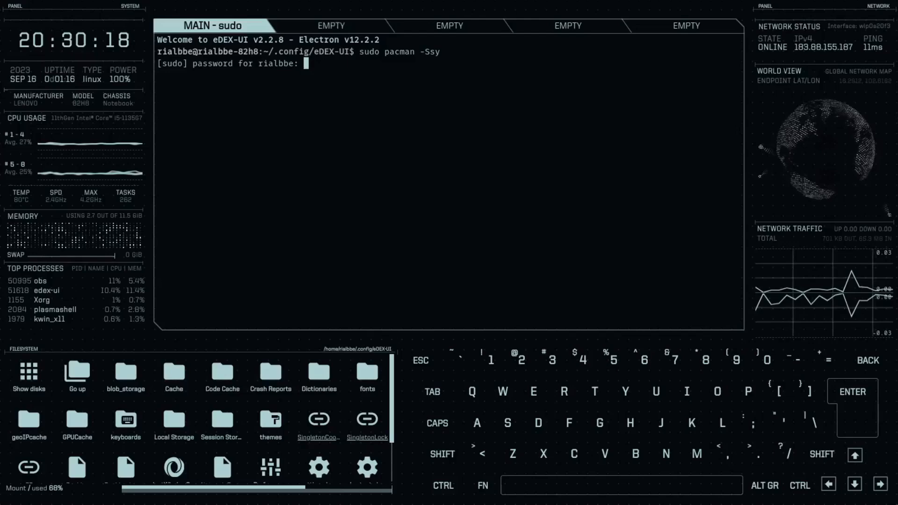
text(*)
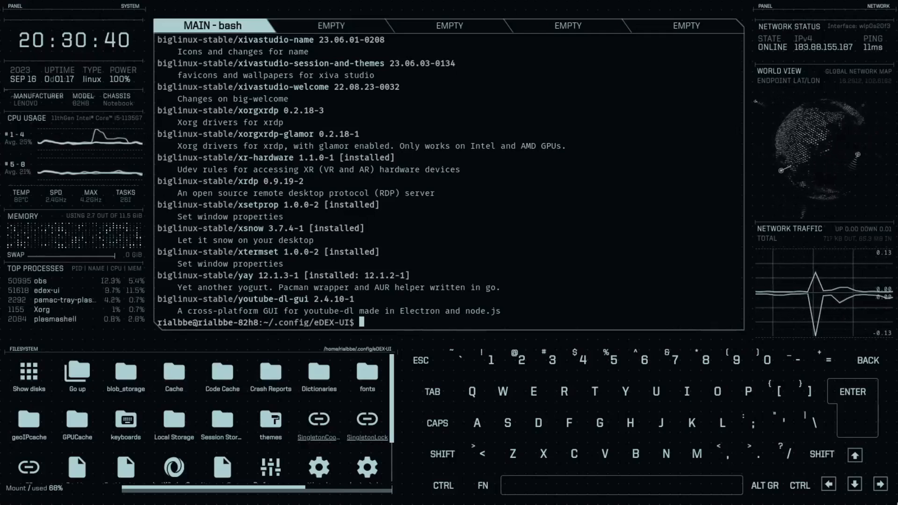
text(l)
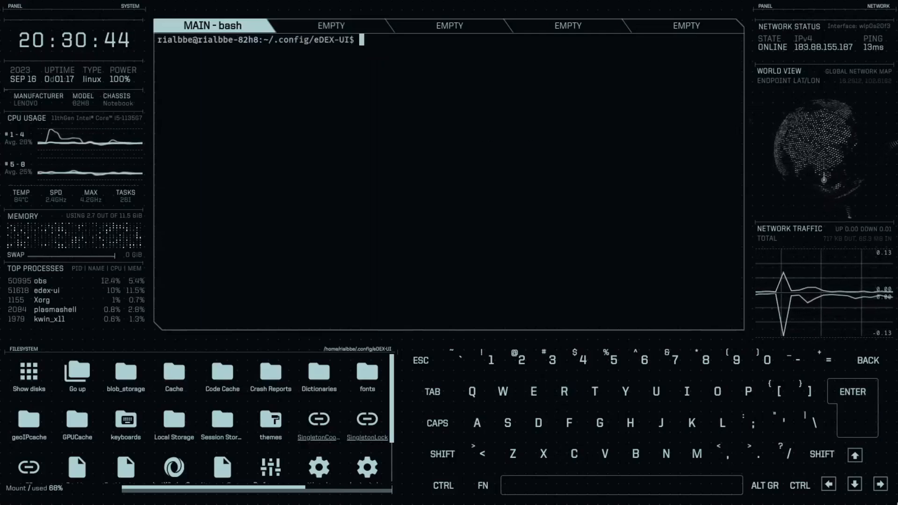
- Run 'sudo pacman -S cmatrix' and confirm with 'y' to install cmatrix
text(sudo)
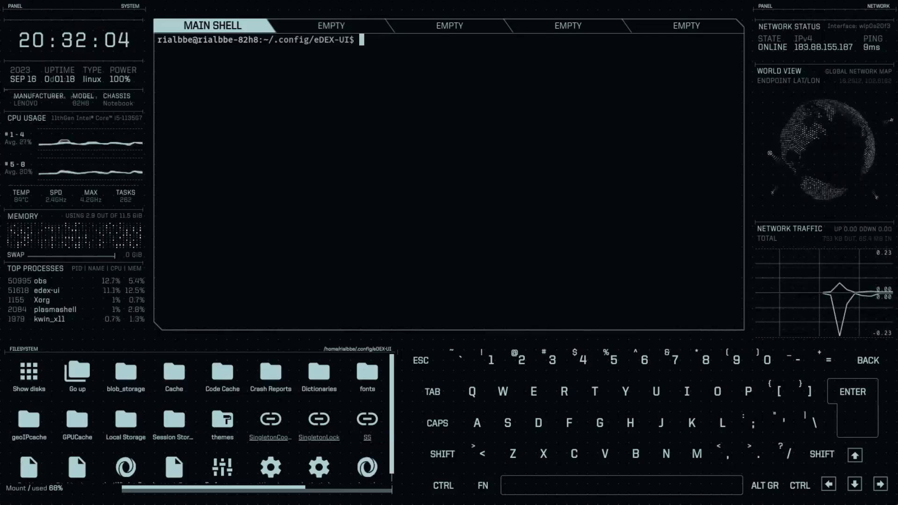
text(sudo)
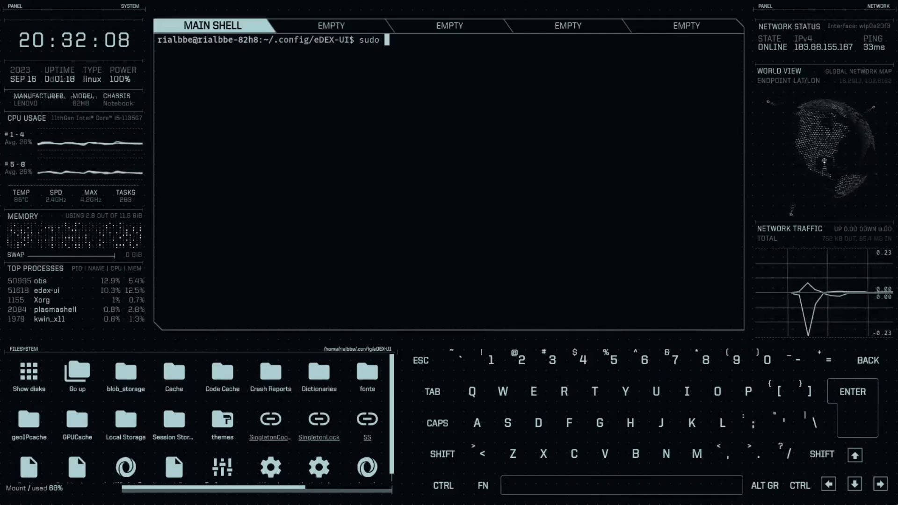
text(acman)
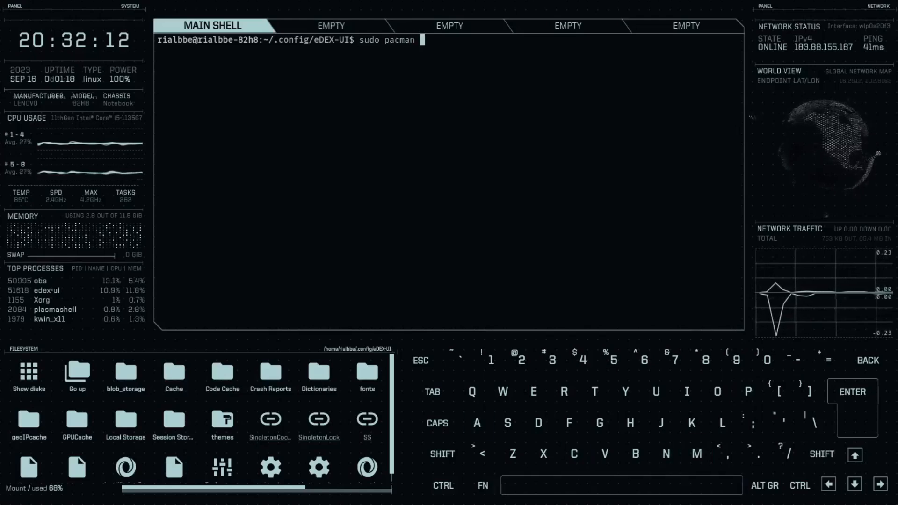
text(-S)
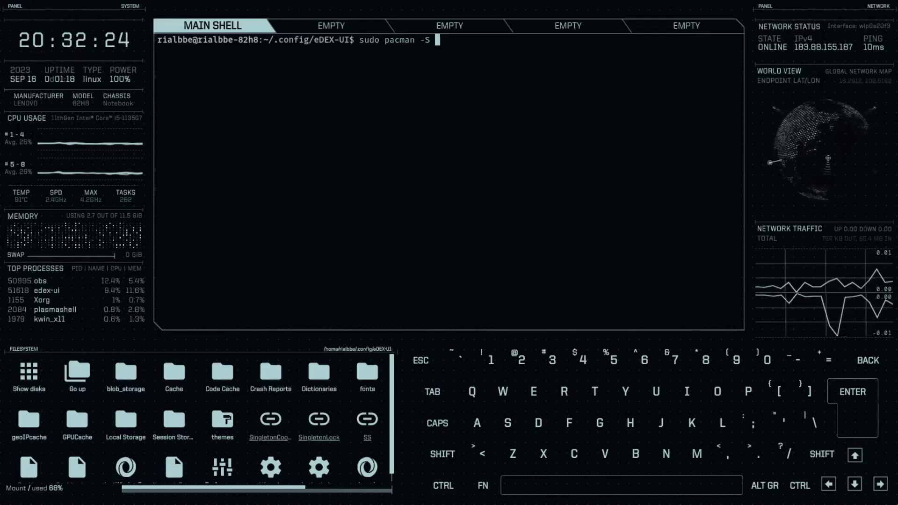
text(cmatri)
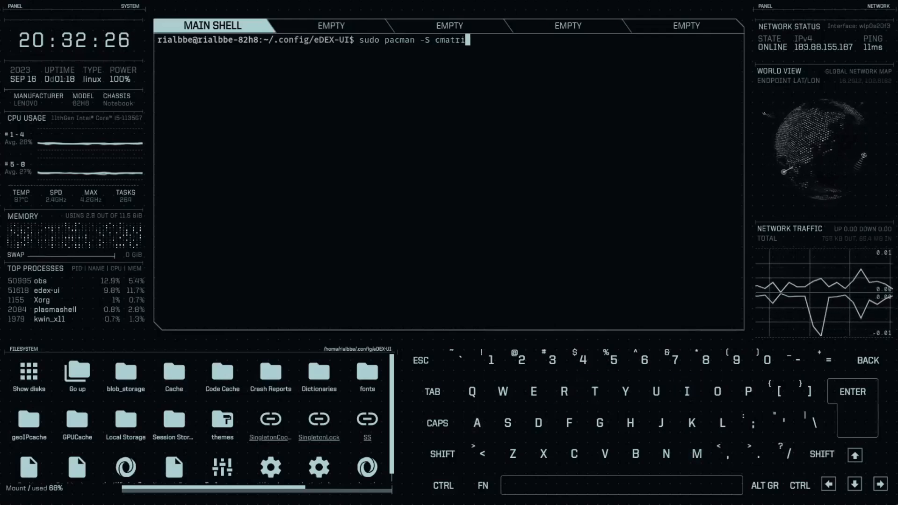
text(x)
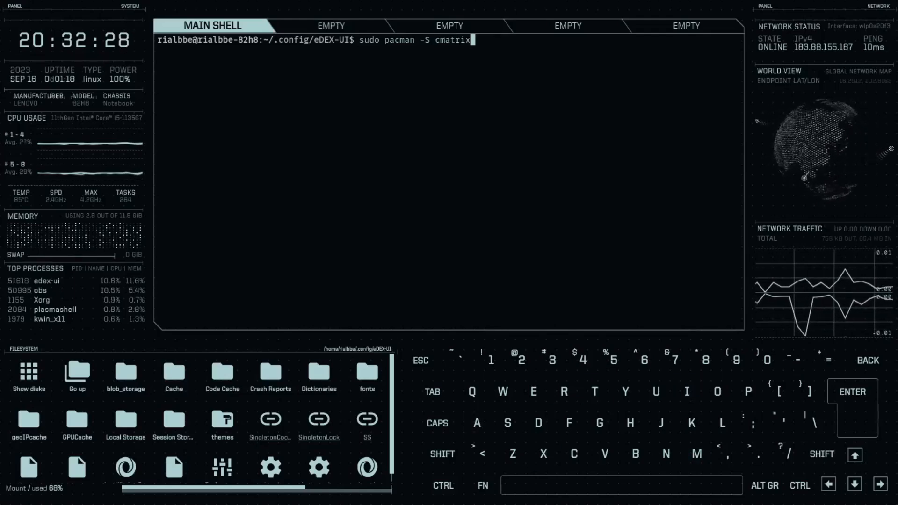
key(enter)
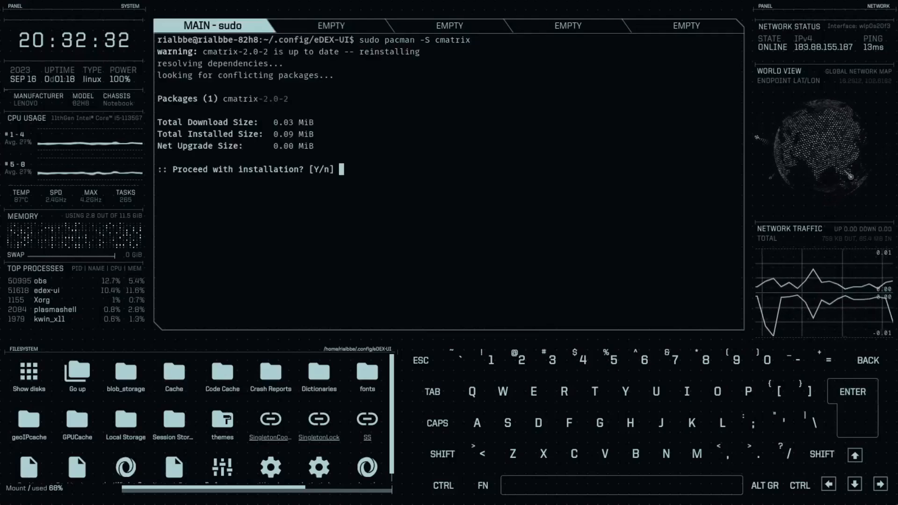
text(y)
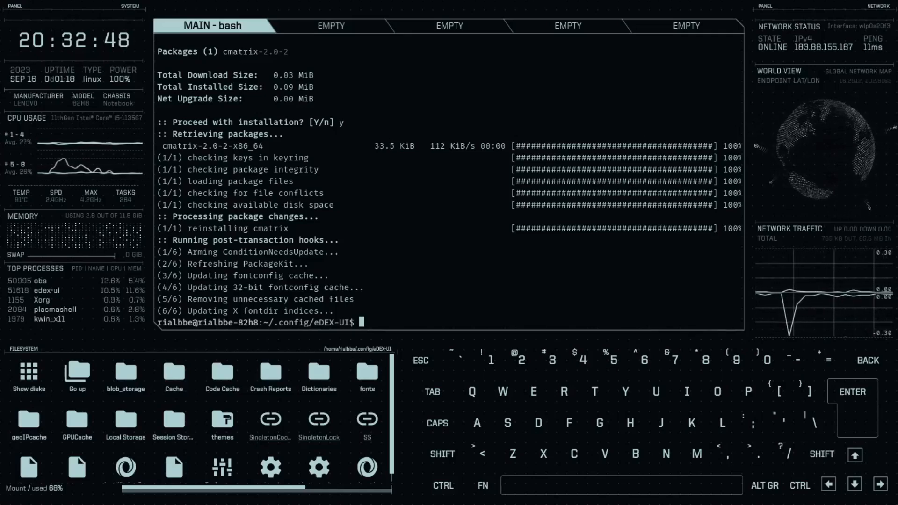
- Run the cmatrix animation, quit it, and clear the terminal to a fresh prompt
text(m)
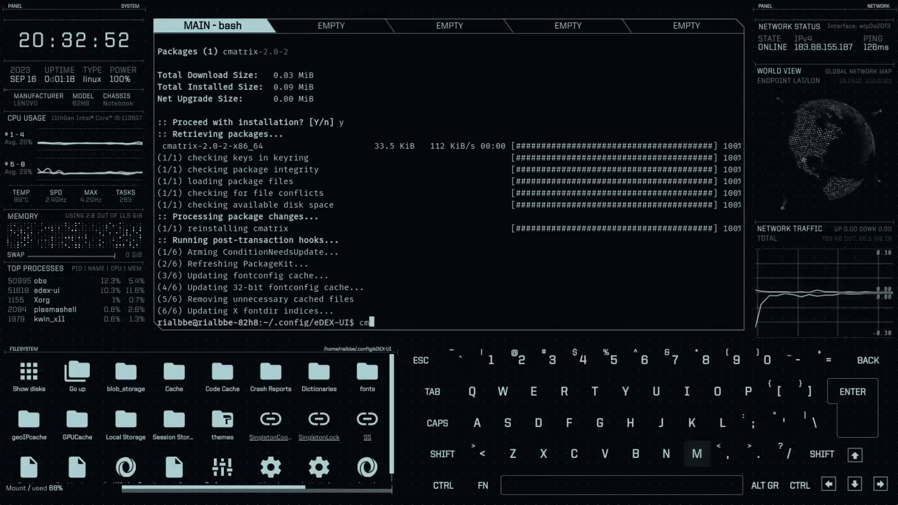
text(atrix)
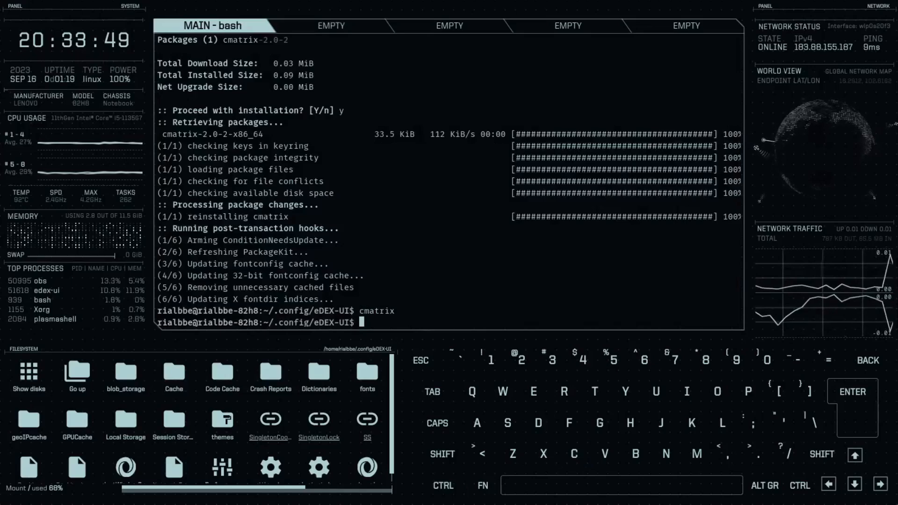
text(clear)
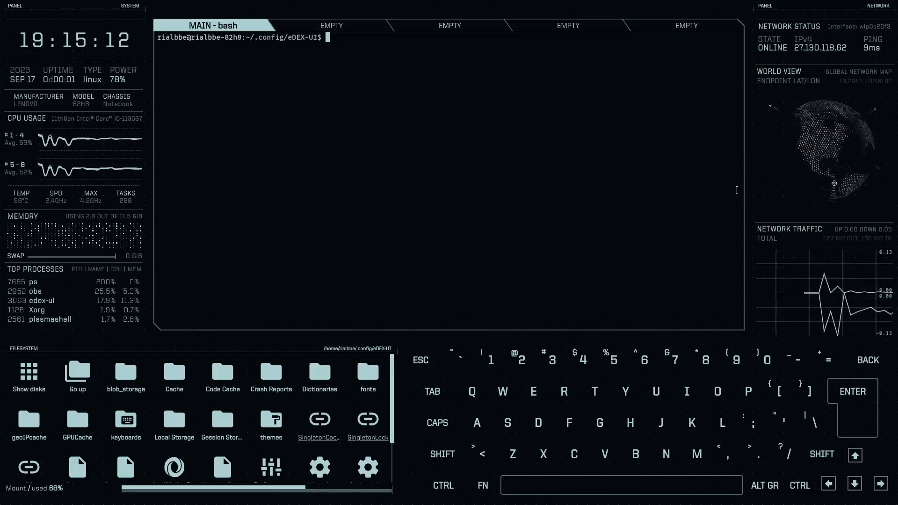
- Run 'exit' to close eDEX-UI and return to the Big Linux desktop
text(x)
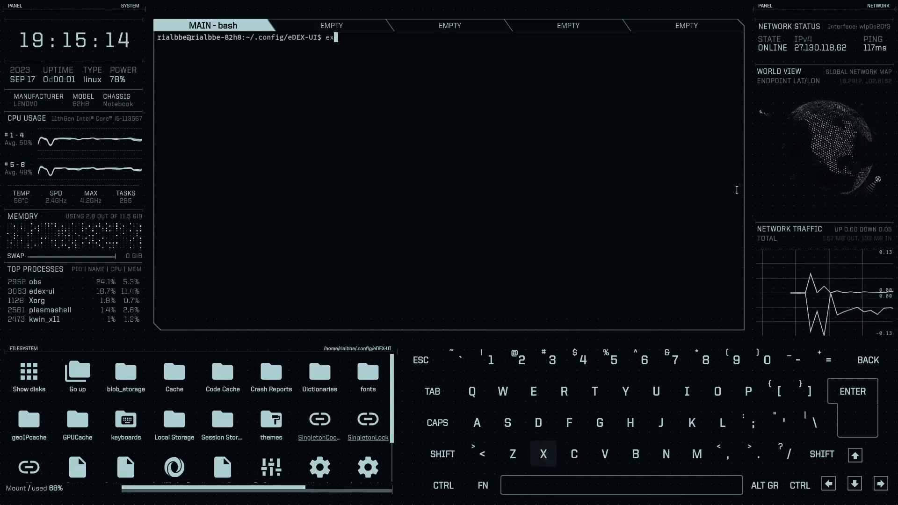
text(it)
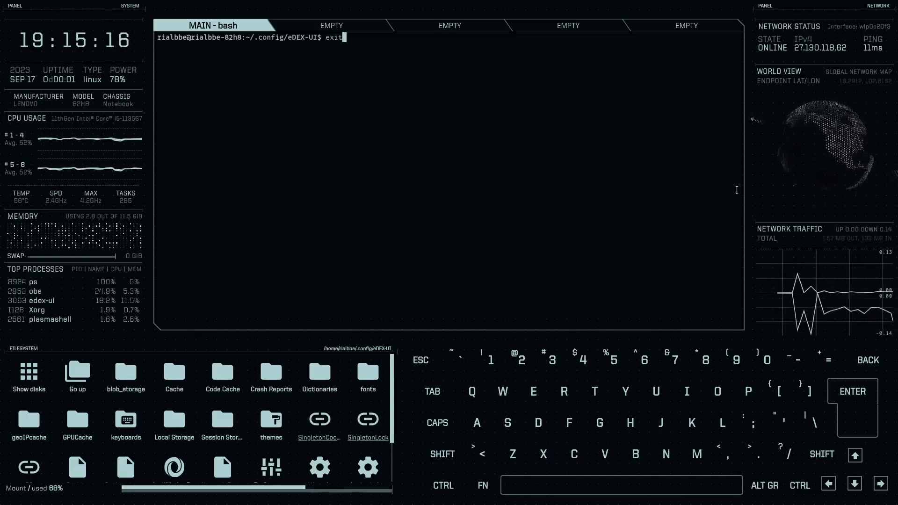
key(Return)
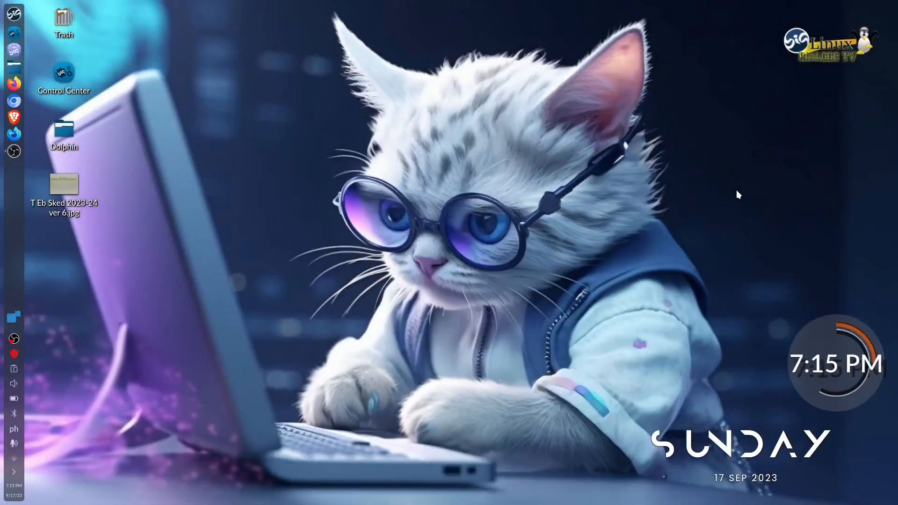